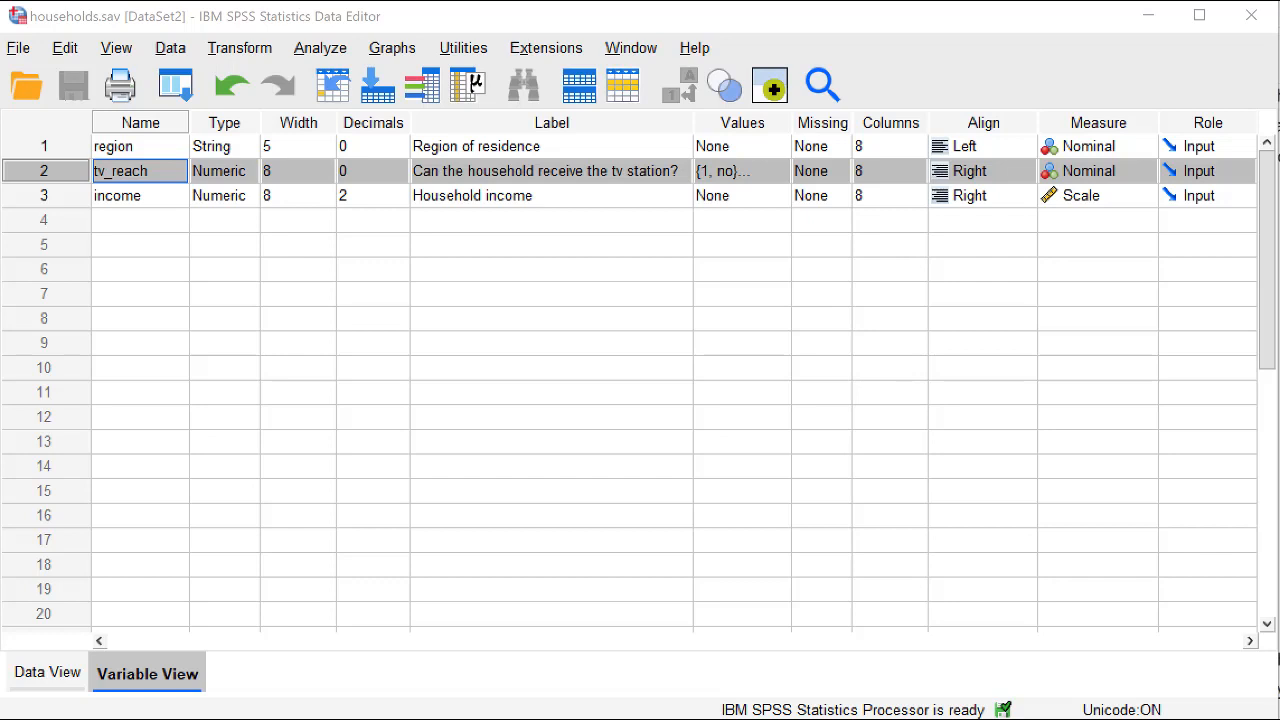
mouse_move(569, 181)
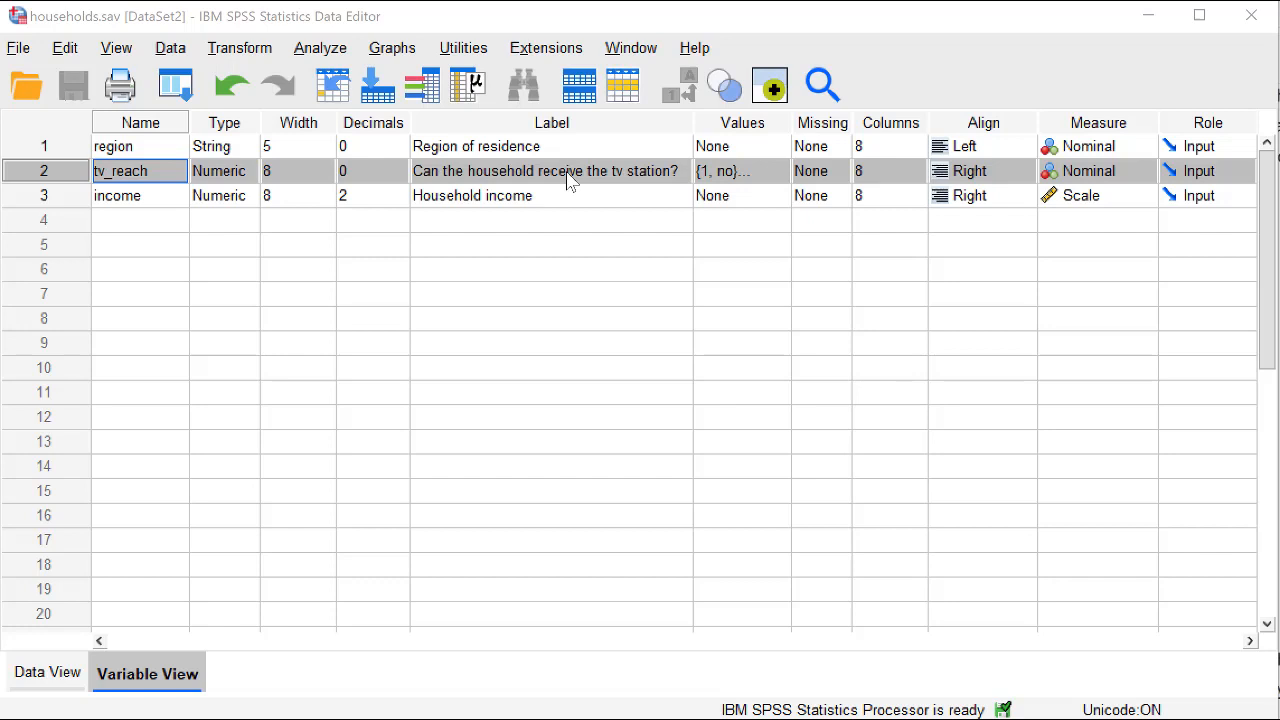
mouse_move(760, 207)
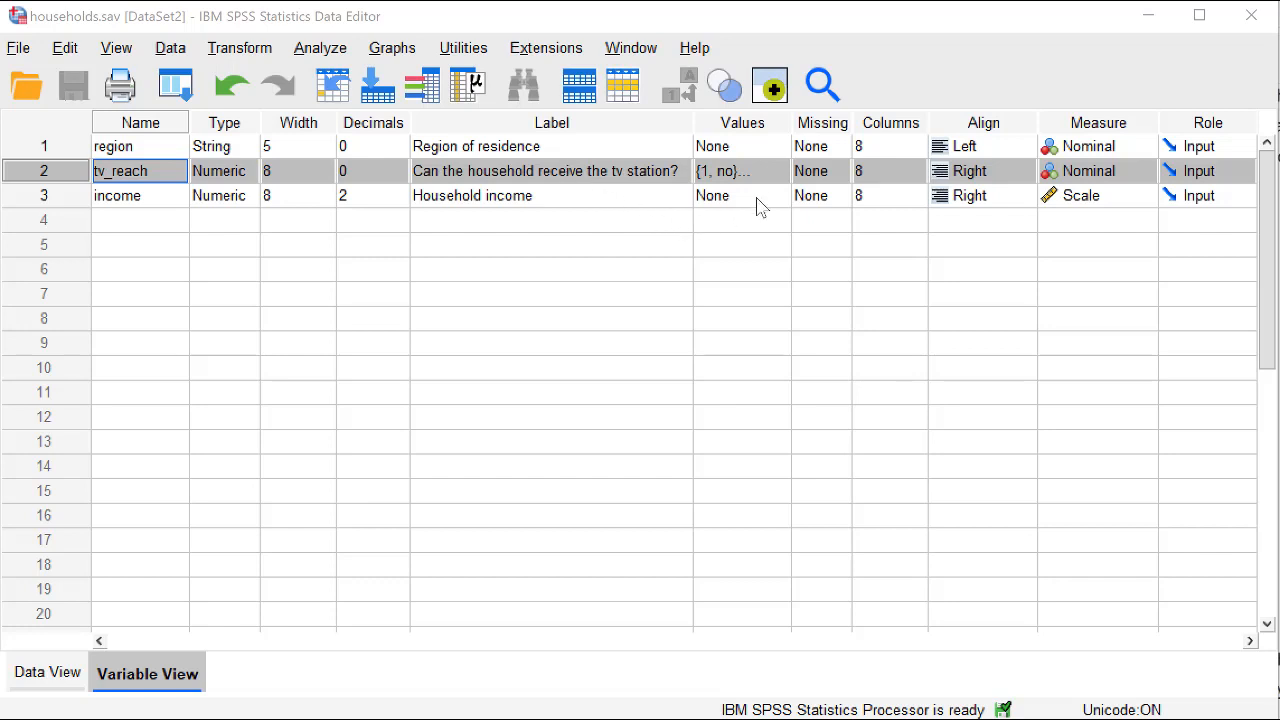
Step: Glance at the tv station value labels, then open the legacy Binomial Test dialog
left_click(779, 171)
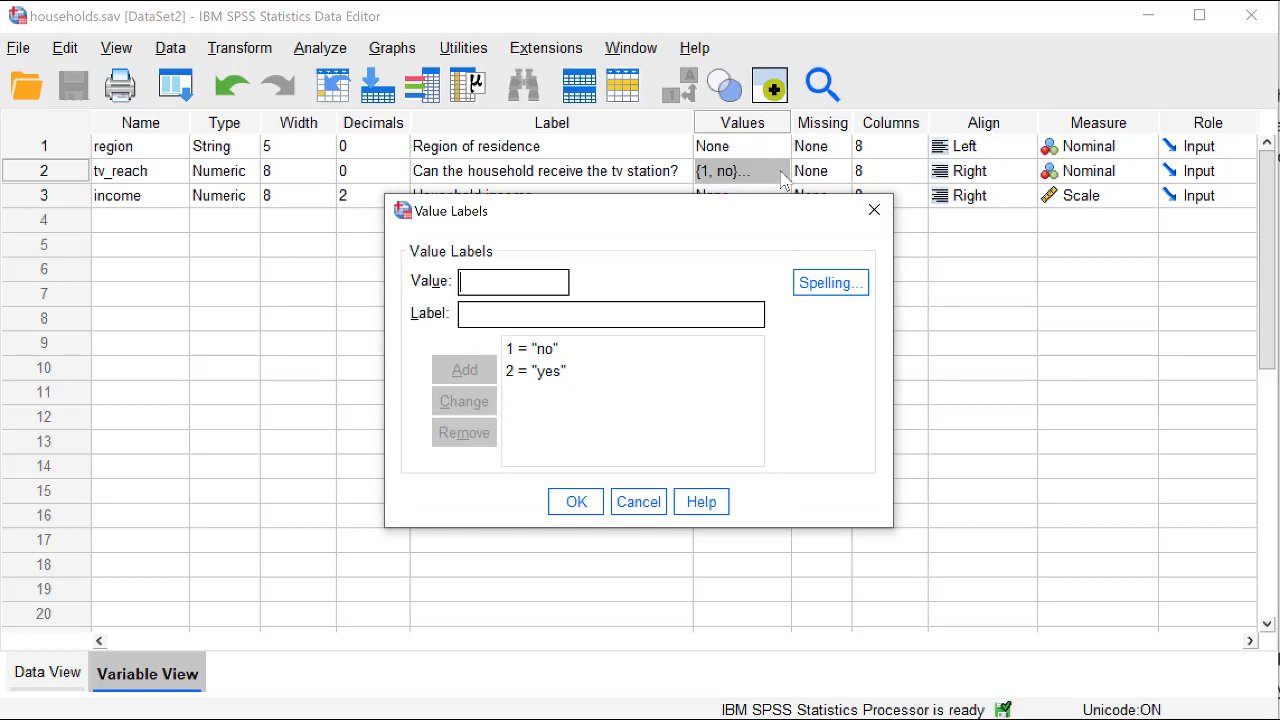
mouse_move(585, 388)
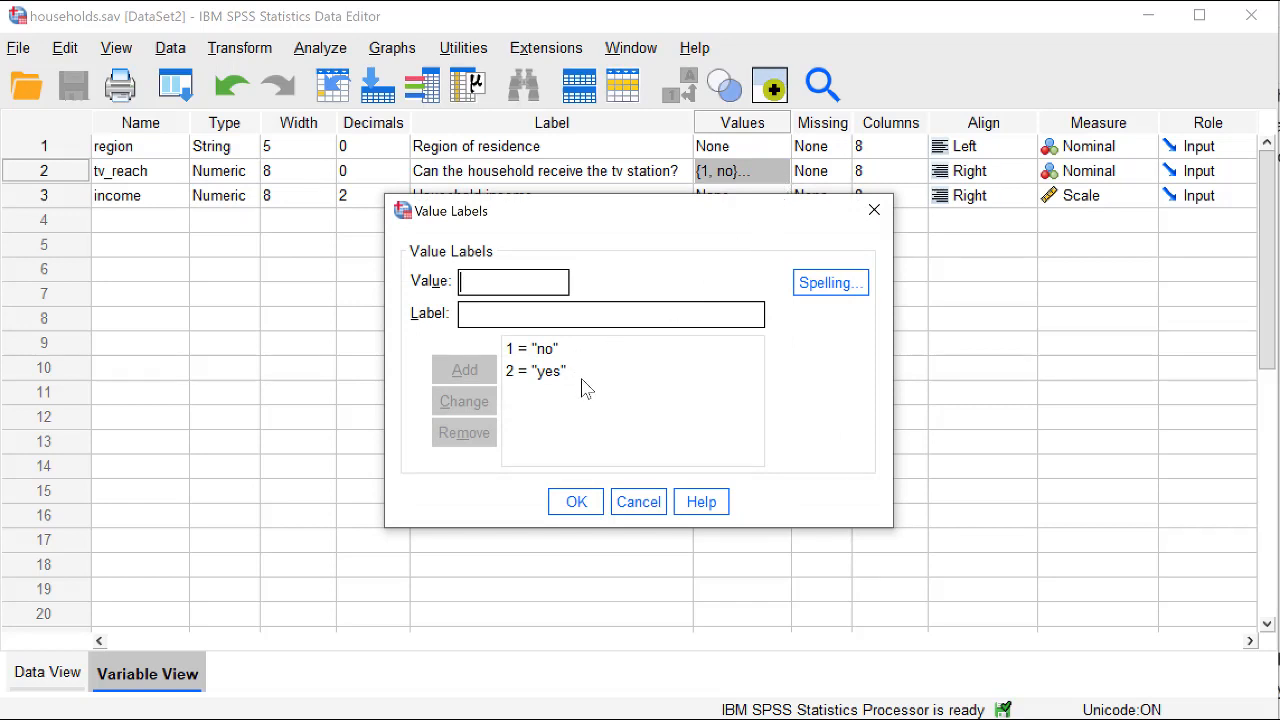
left_click(575, 501)
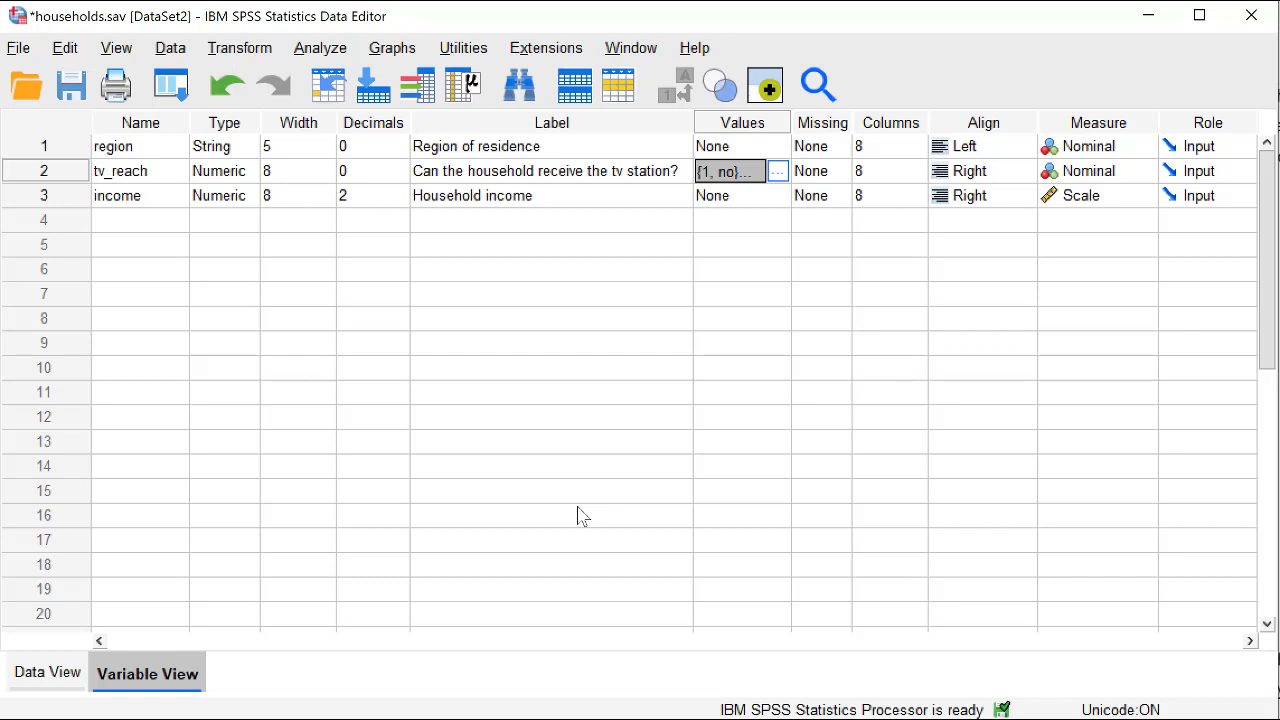
left_click(320, 47)
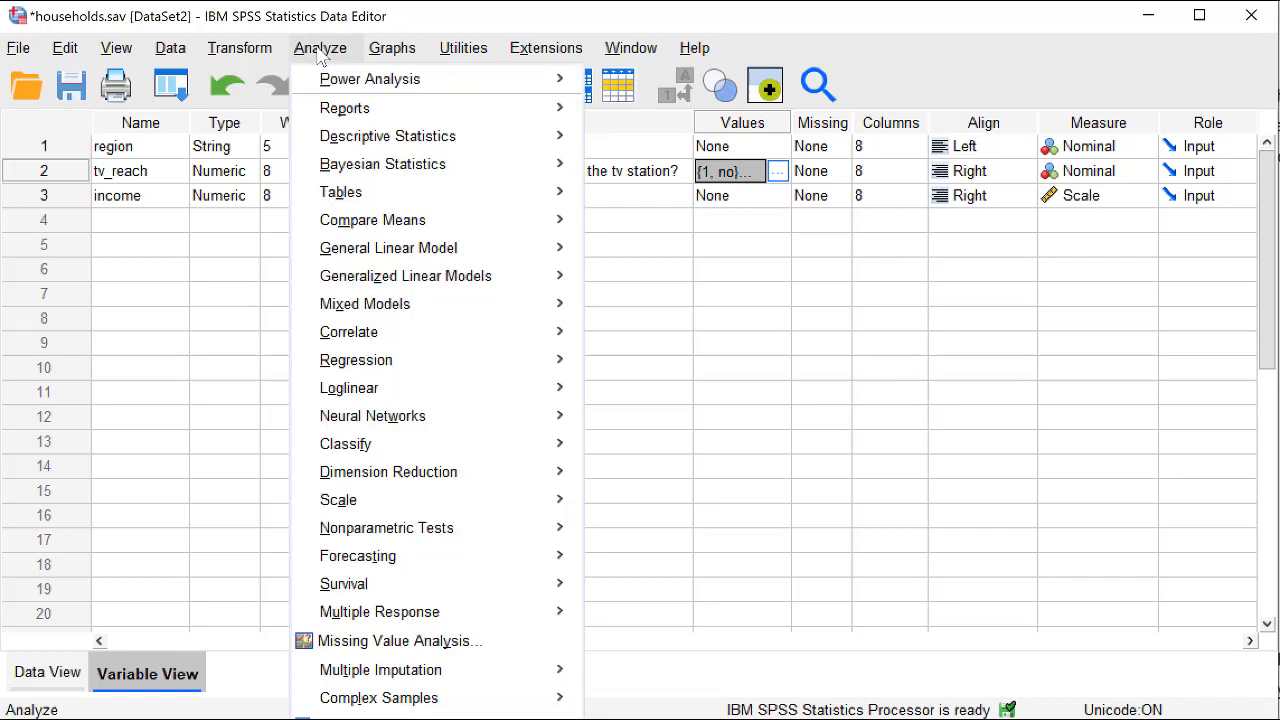
mouse_move(386, 527)
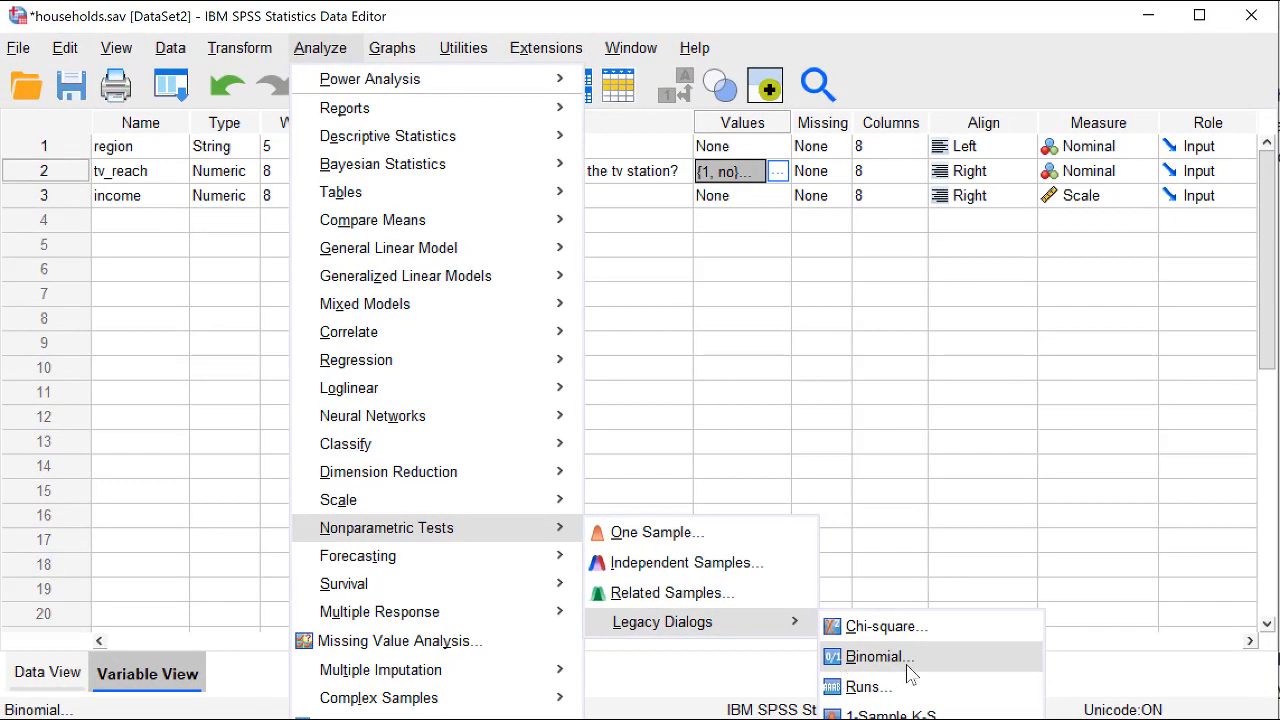
left_click(874, 656)
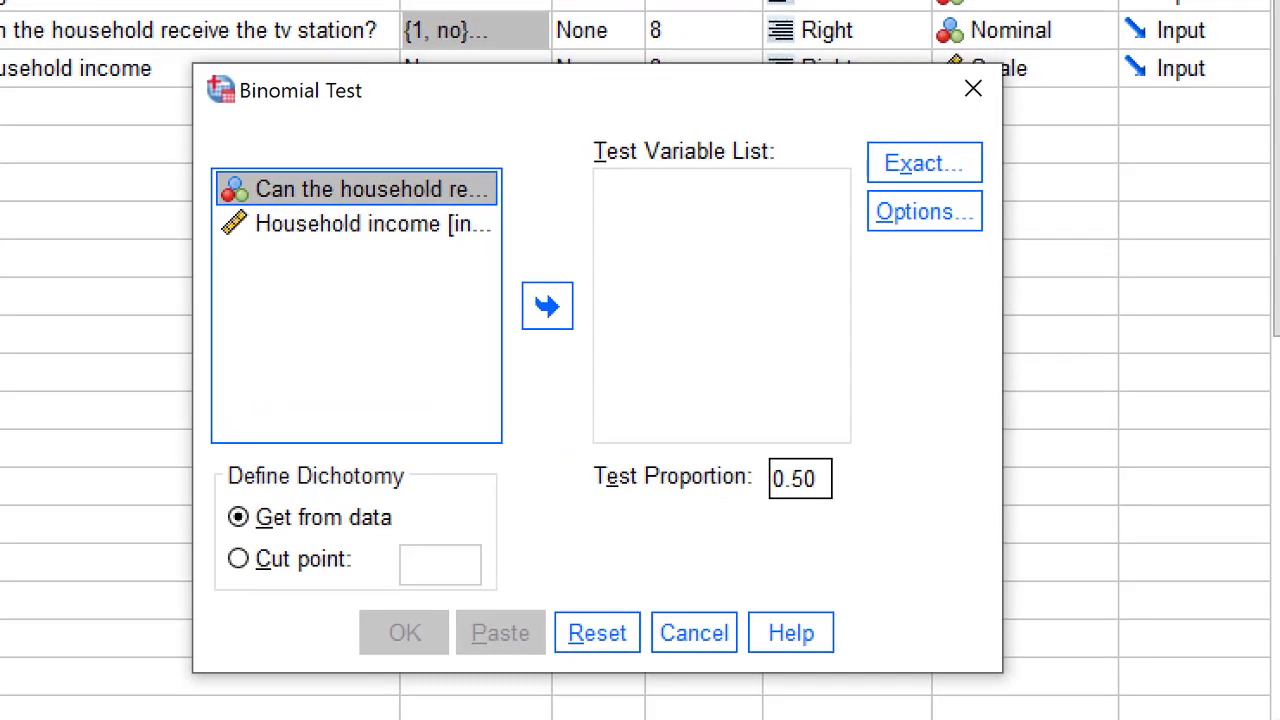
mouse_move(370, 277)
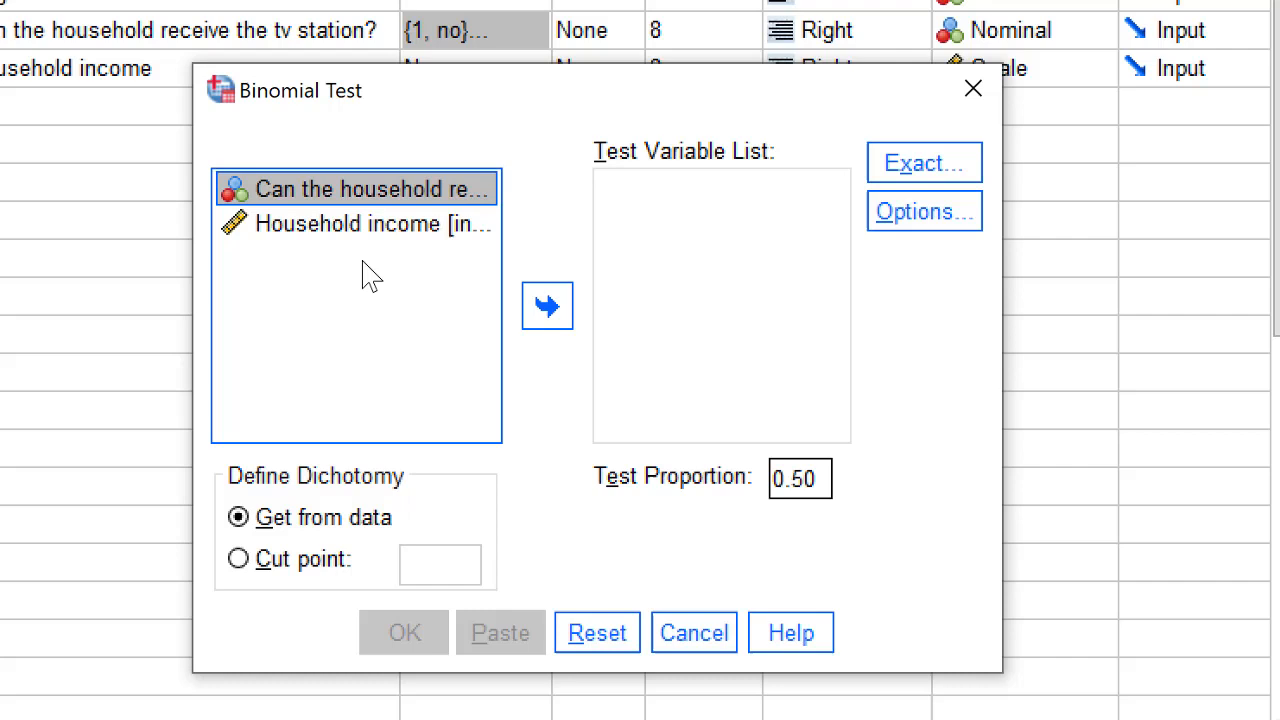
mouse_move(415, 200)
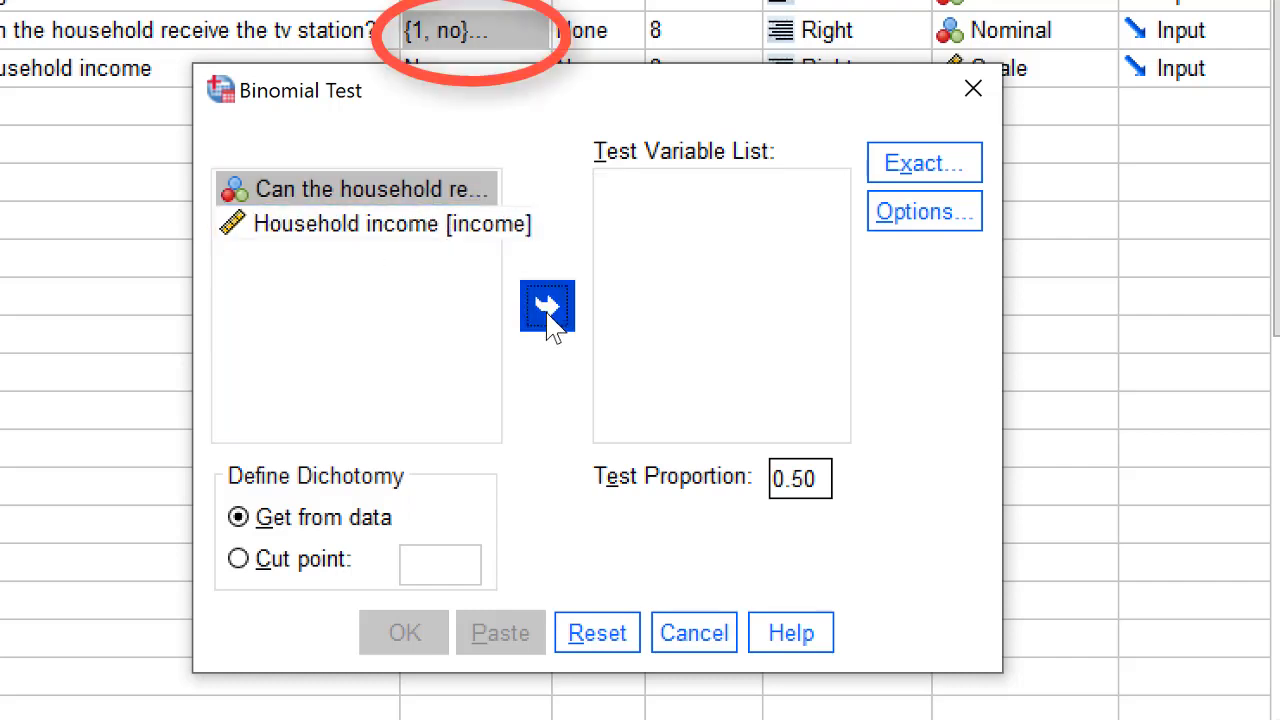
Step: Add 'Can the household receive the tv station?' to the Test Variable List
left_click(546, 305)
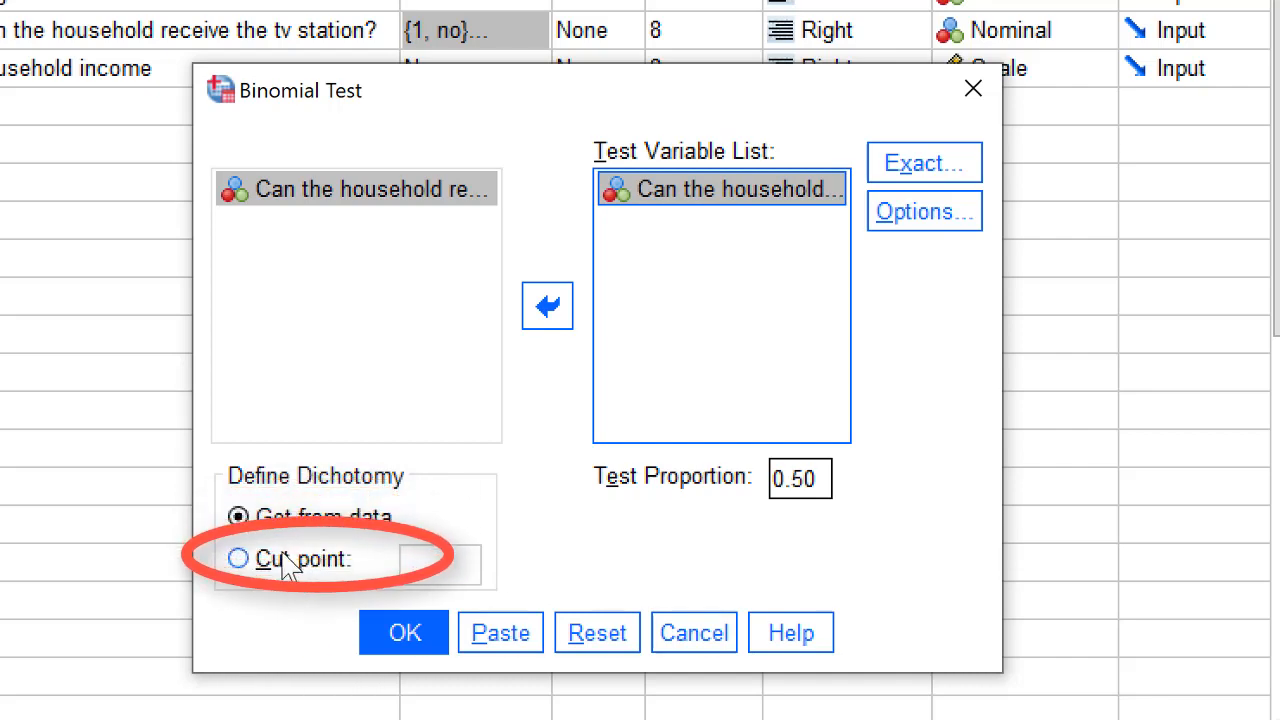
Step: Define the dichotomy with a cut point of 1
left_click(238, 558)
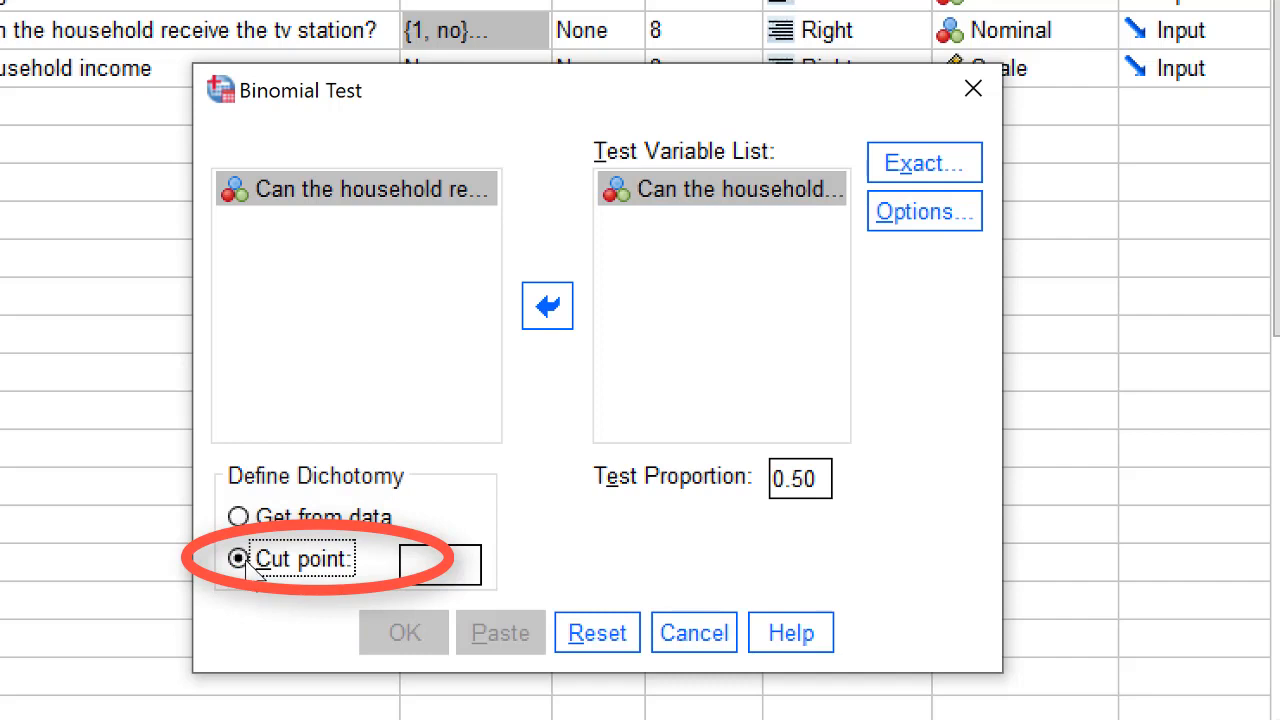
left_click(440, 564)
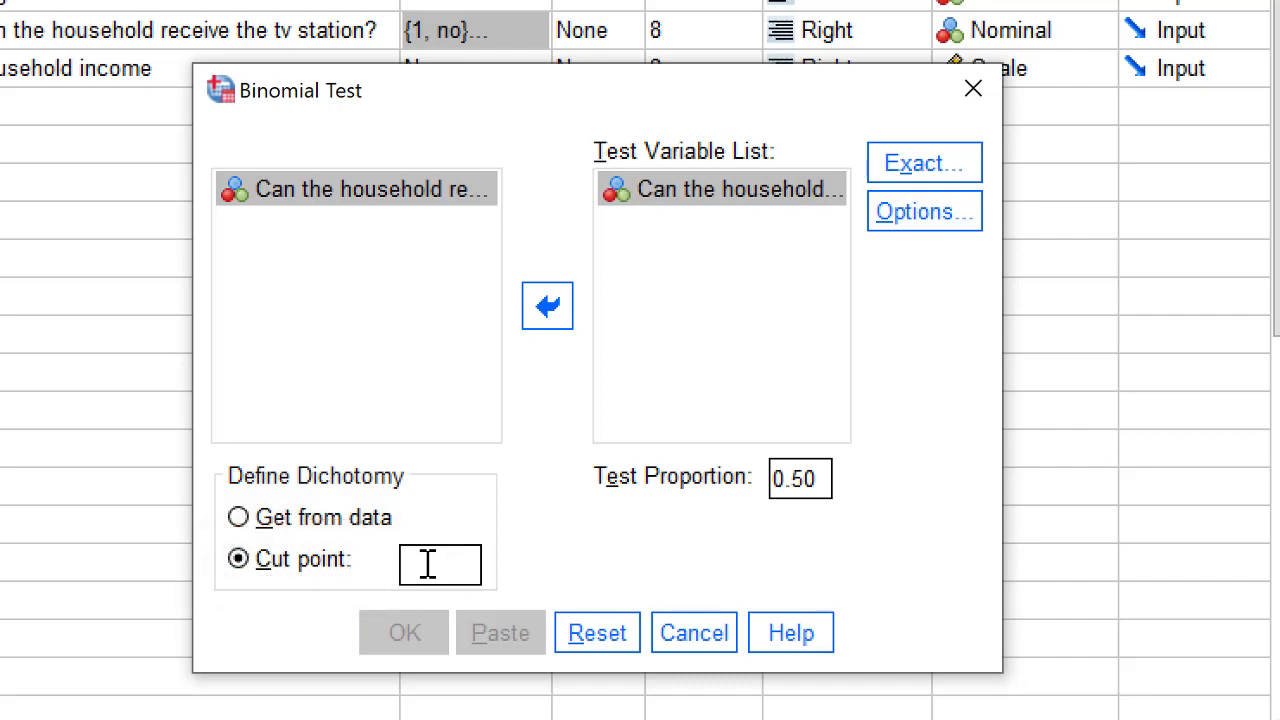
type("1")
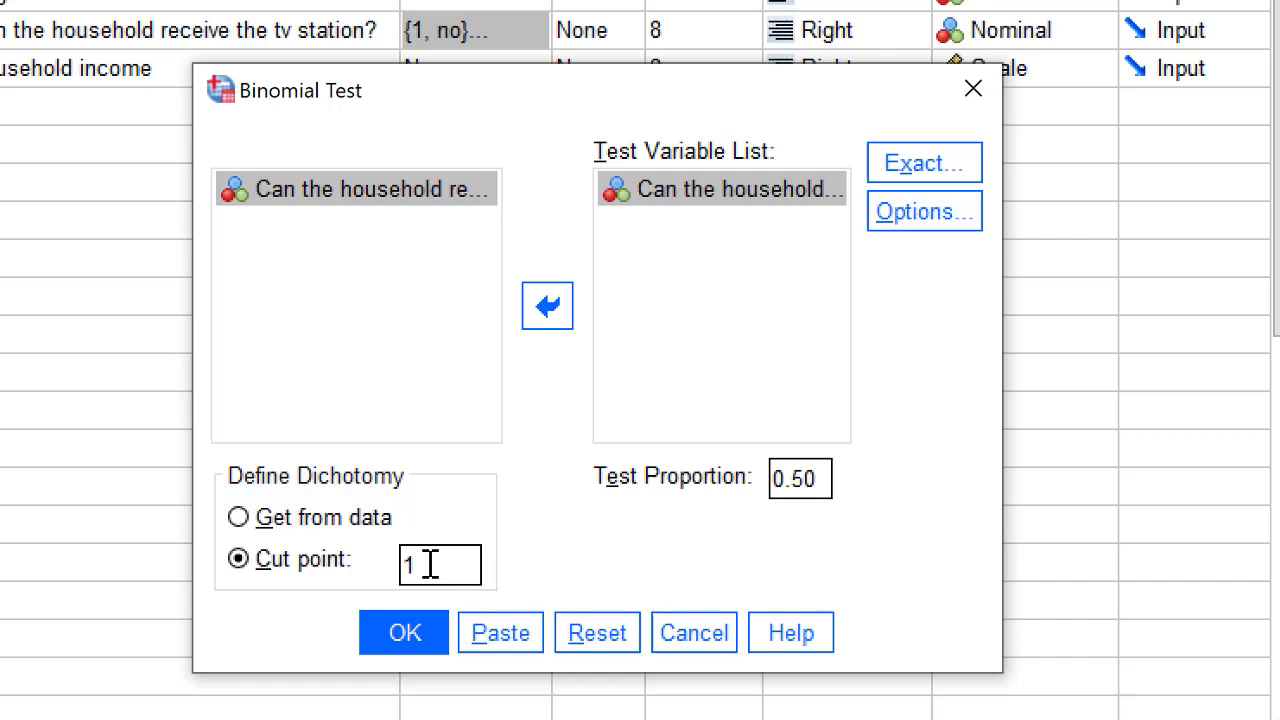
mouse_move(440, 564)
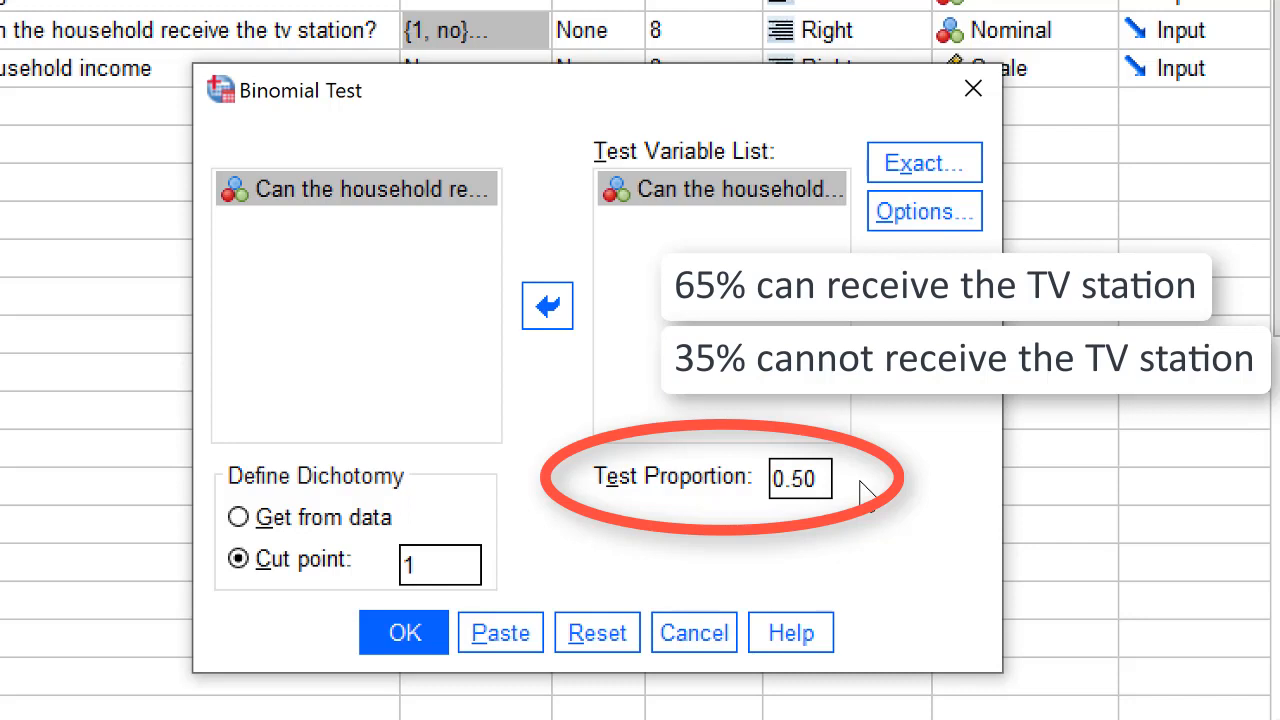
Step: Set test proportion to 0.35, then paste and run the syntax, giving p = .002
key("Backspace")
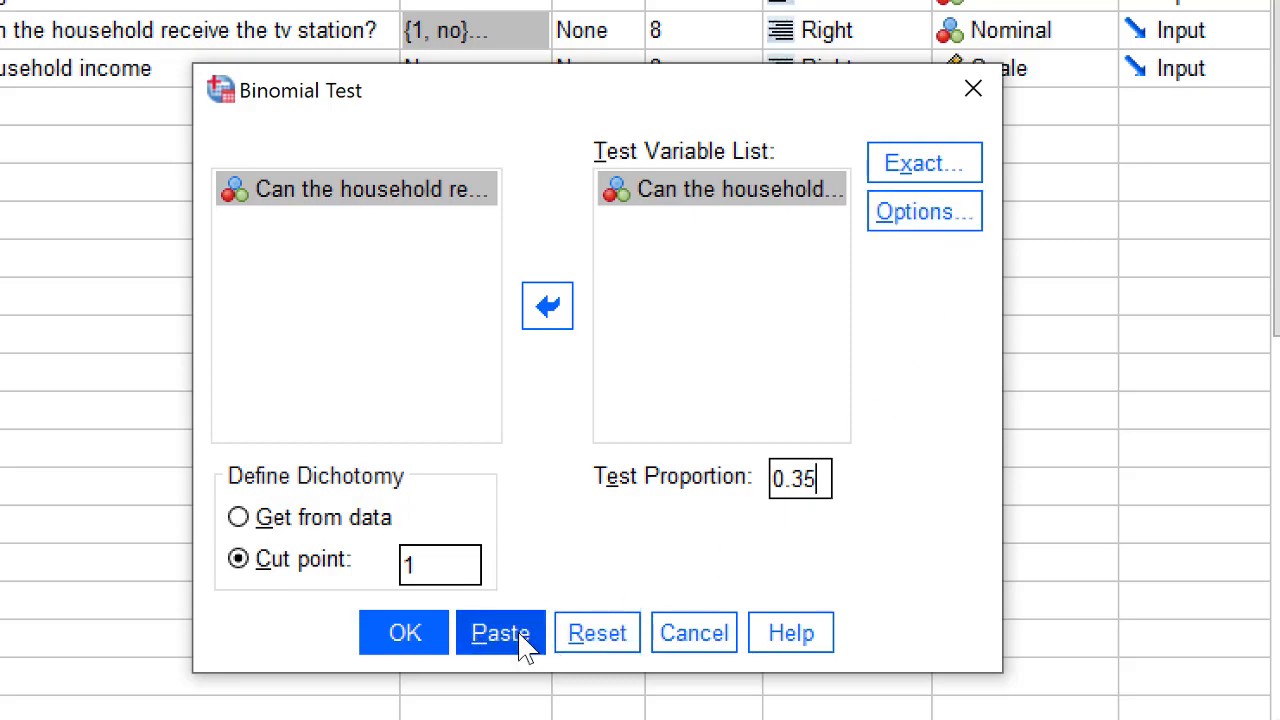
left_click(500, 632)
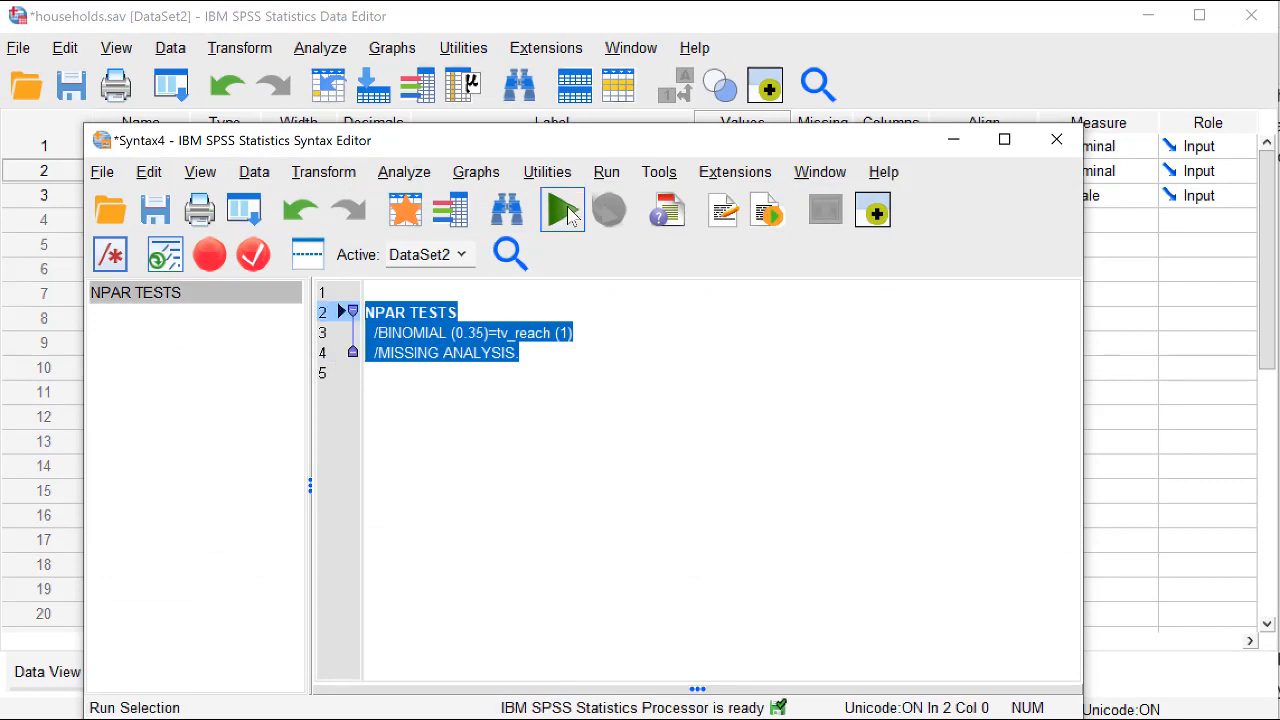
left_click(561, 209)
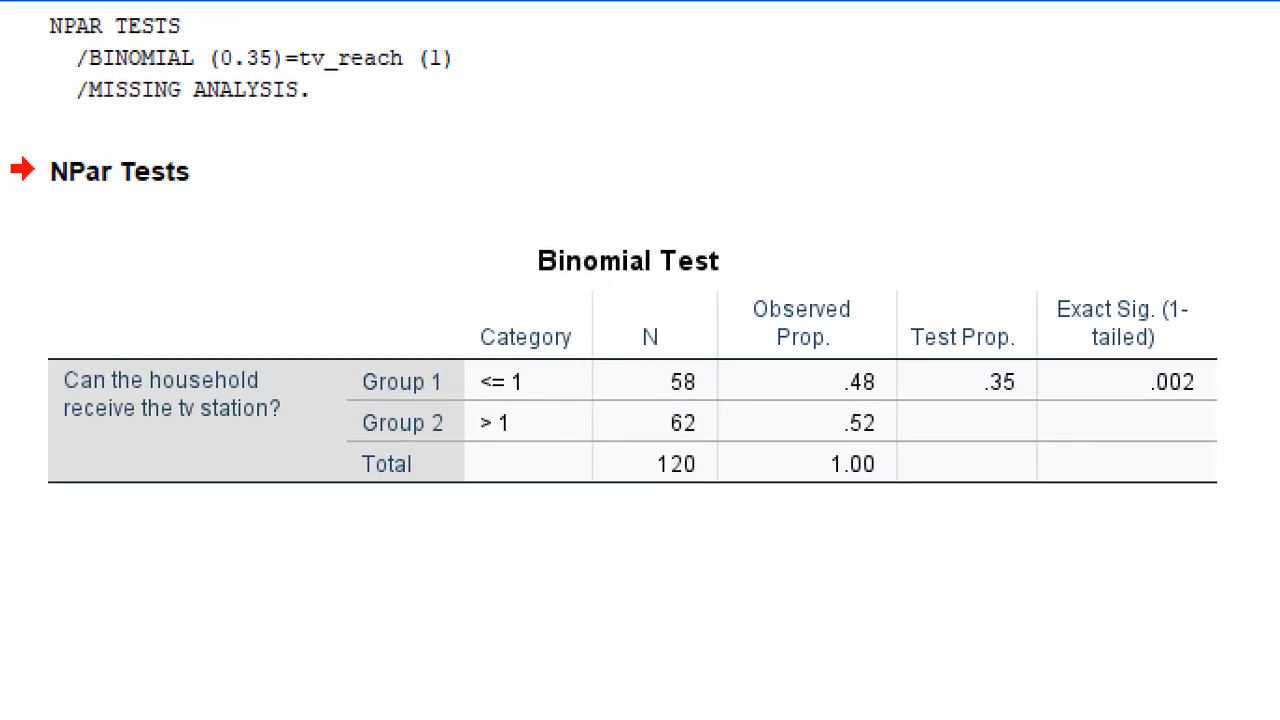
left_click(320, 400)
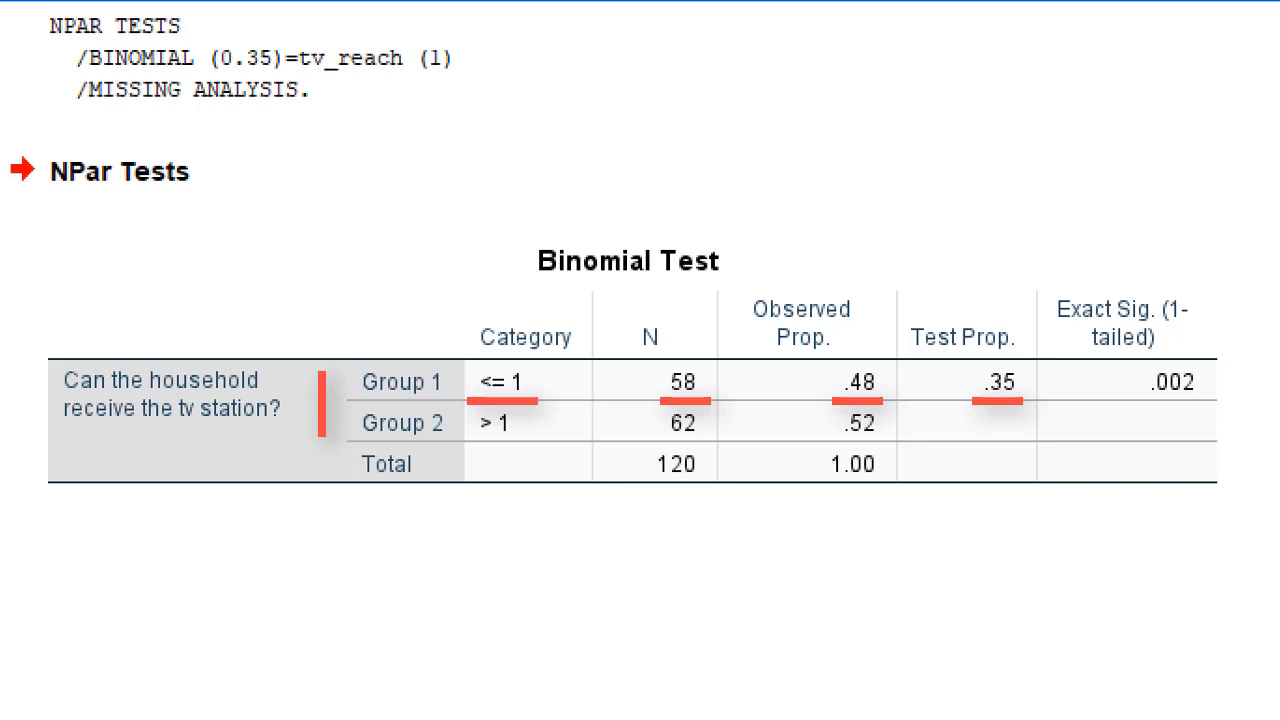
left_click(1170, 400)
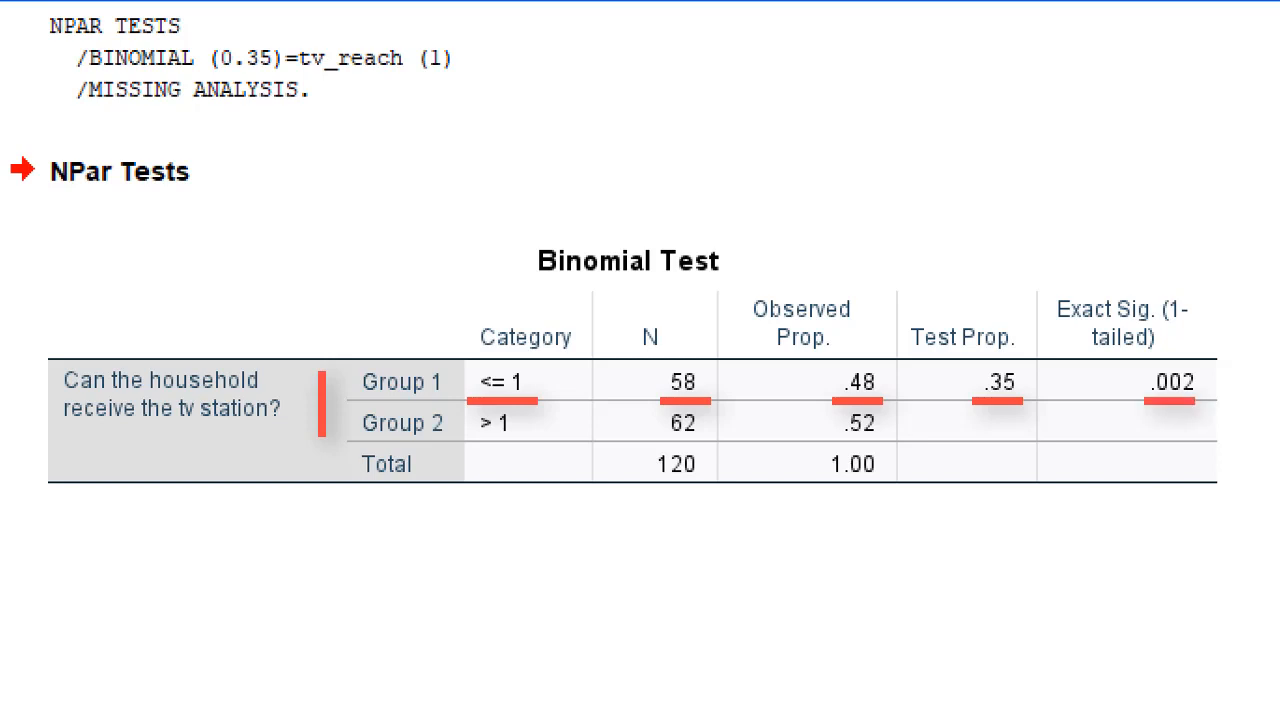